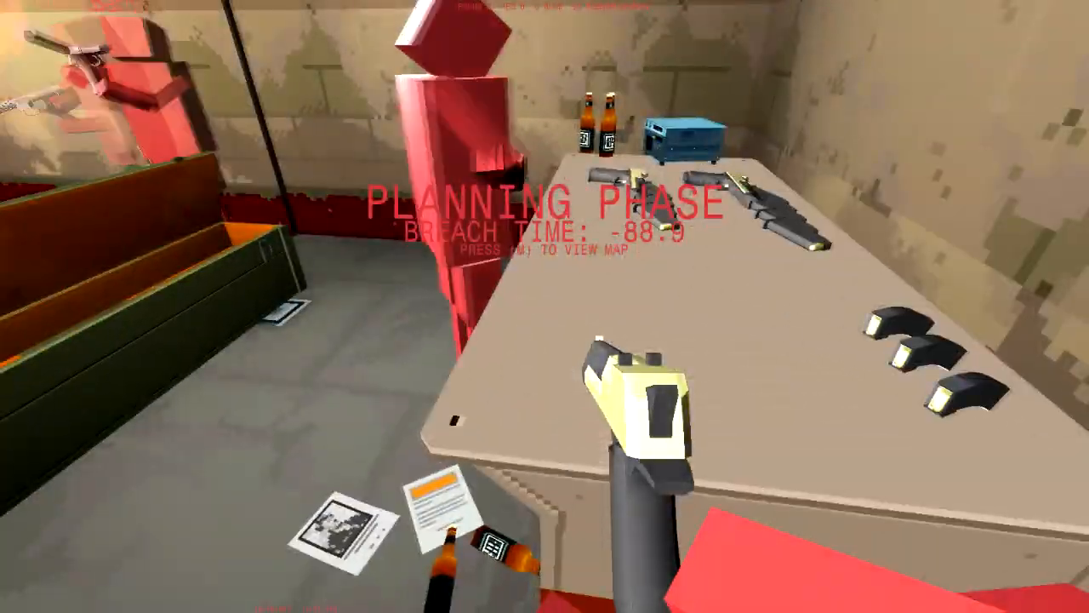
mouse_move(544, 306)
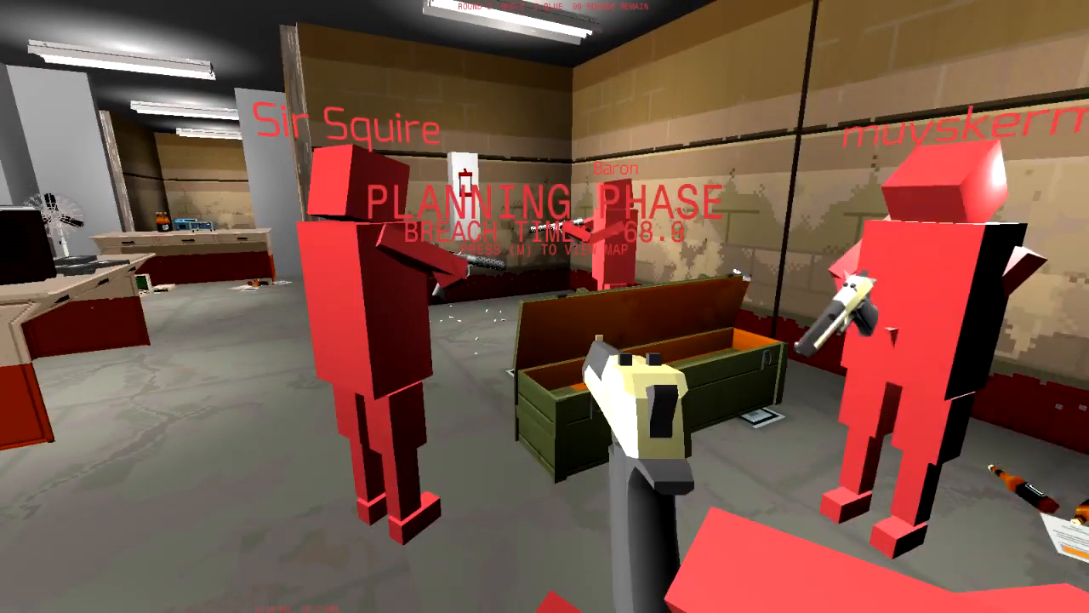
Step: Swap the pistol for a rifle and hold the desk covering the long corridor
key("m")
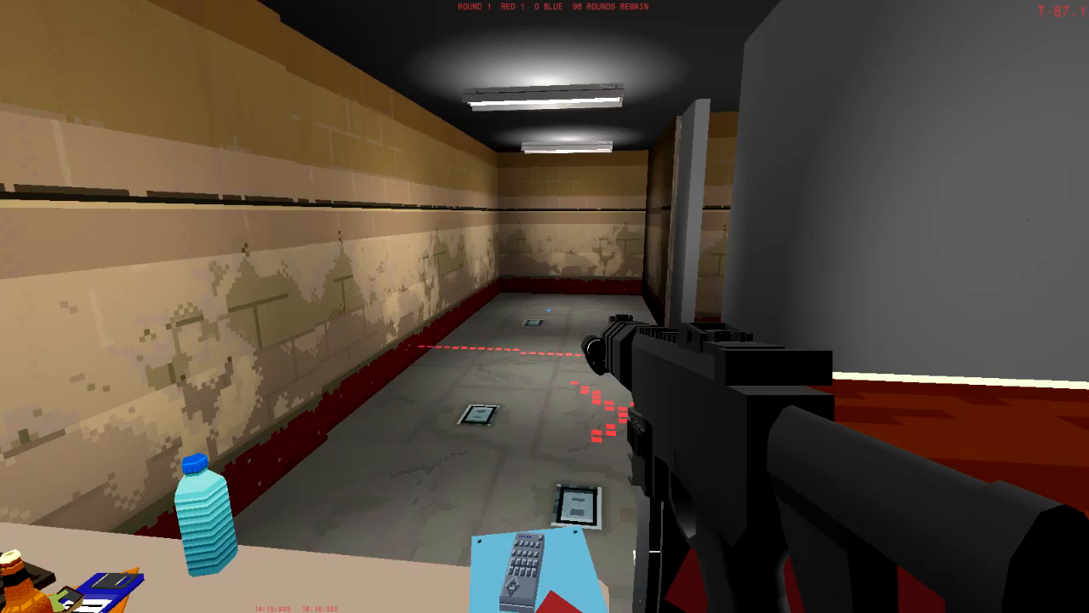
Step: Check positions on the overhead map twice while defending the rooms until Defenders Win
key("m")
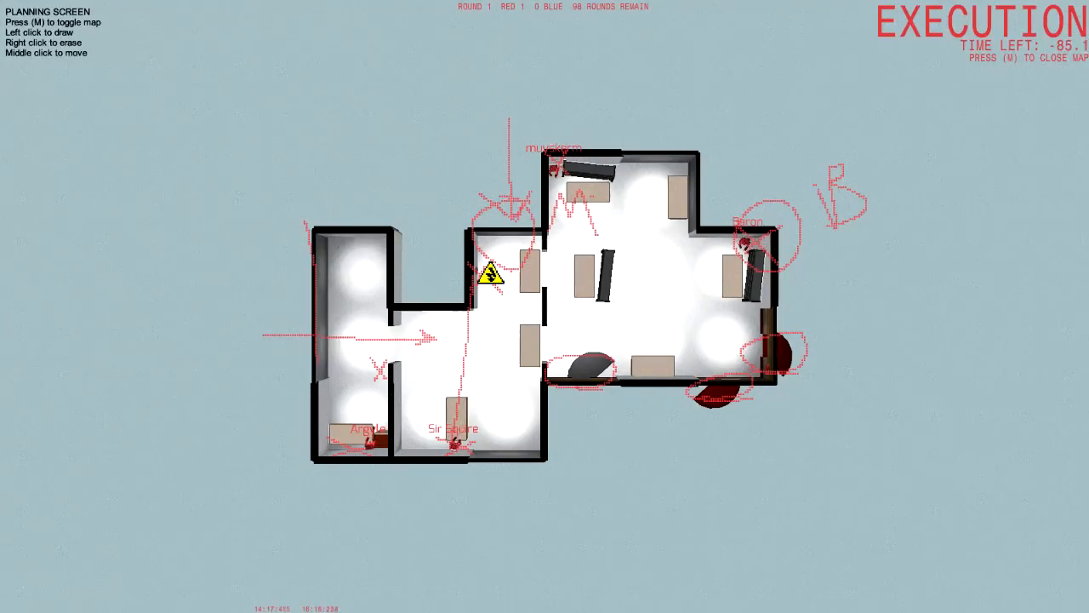
key("m")
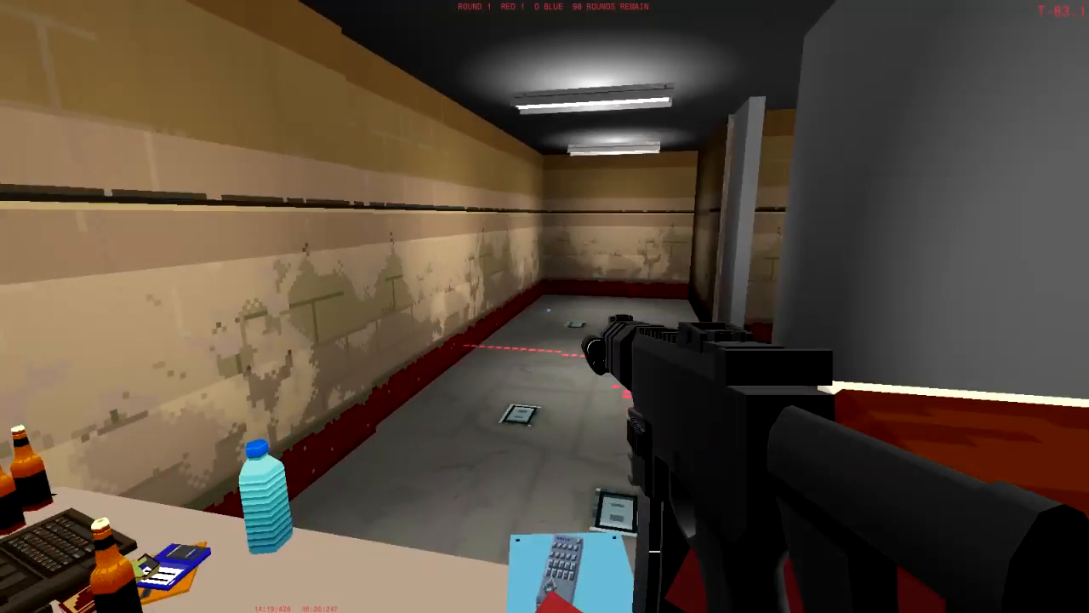
key("m")
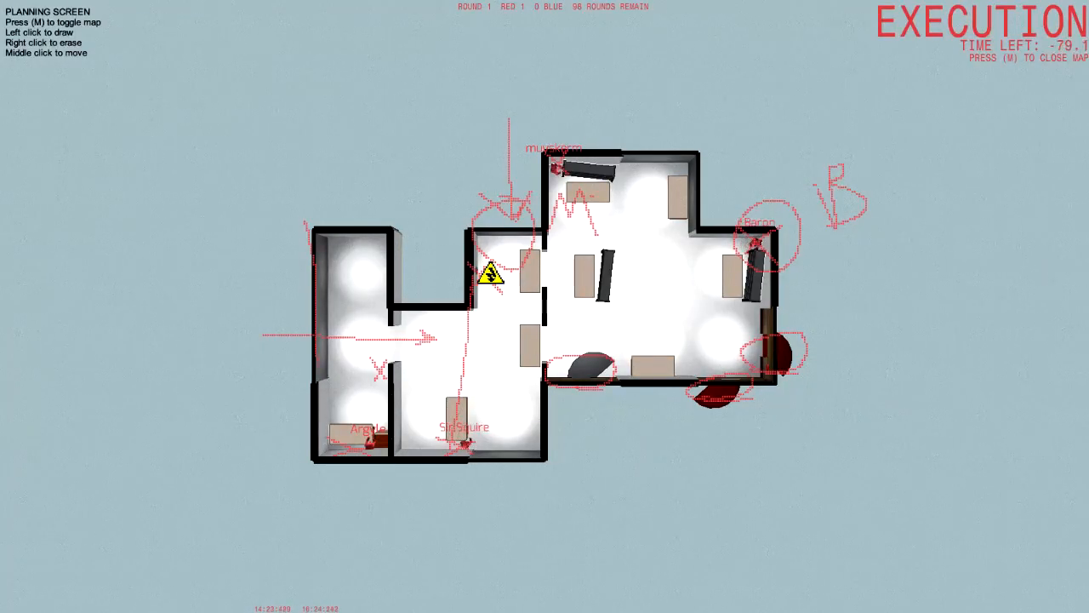
key("m")
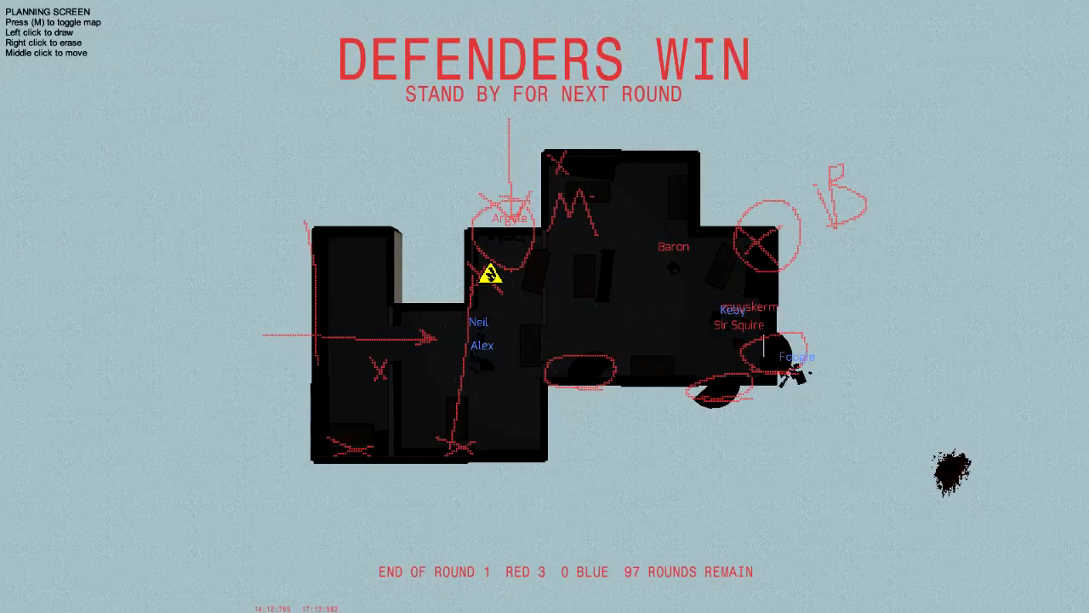
Step: Review the round 2 planning map and its routes twice, then take position by the wall
key("m")
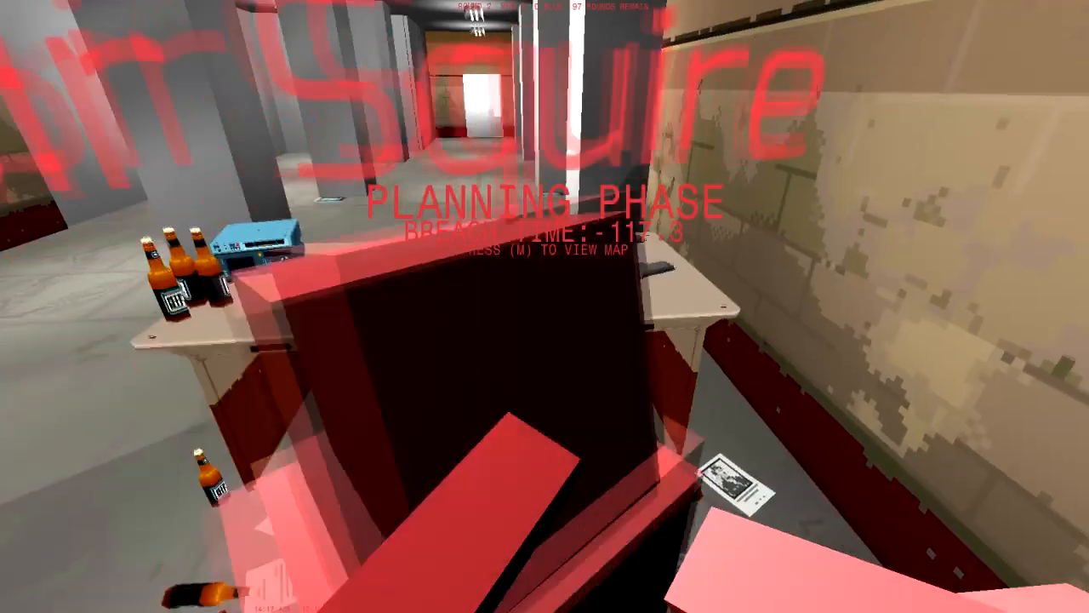
key("m")
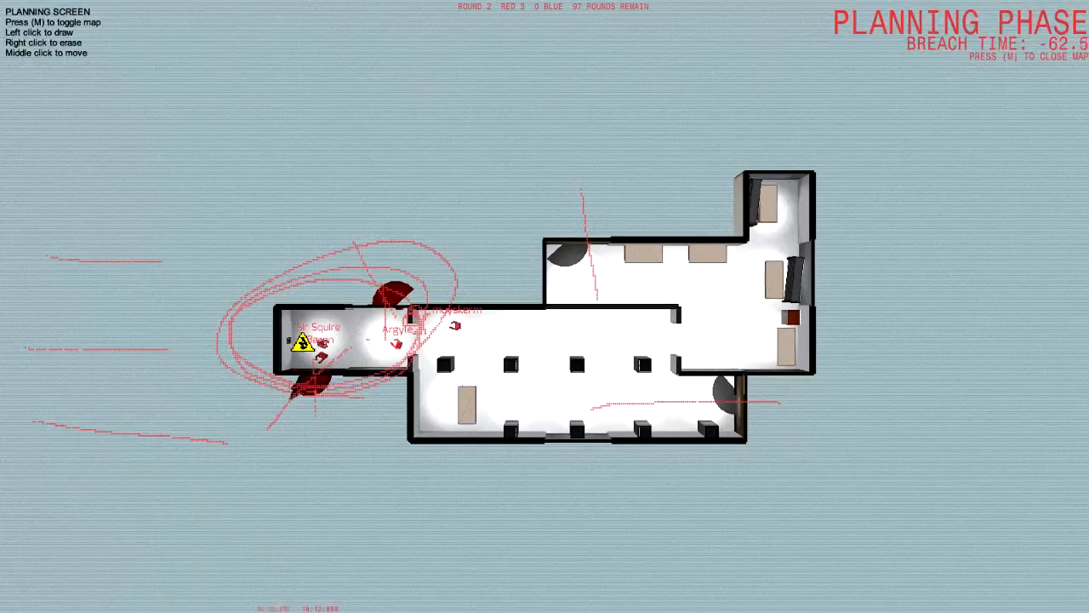
key("m")
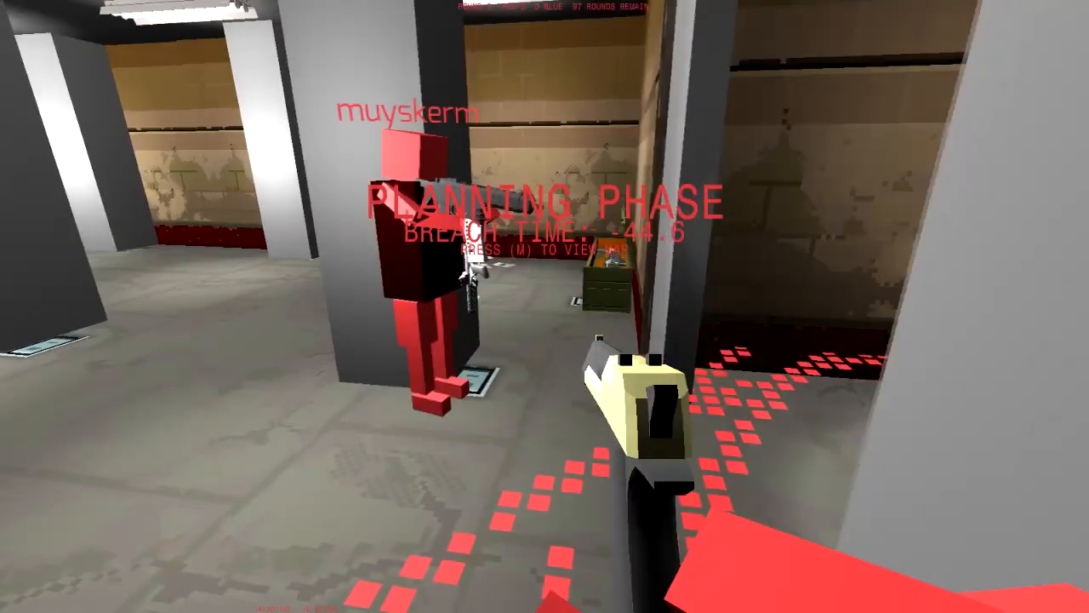
key("m")
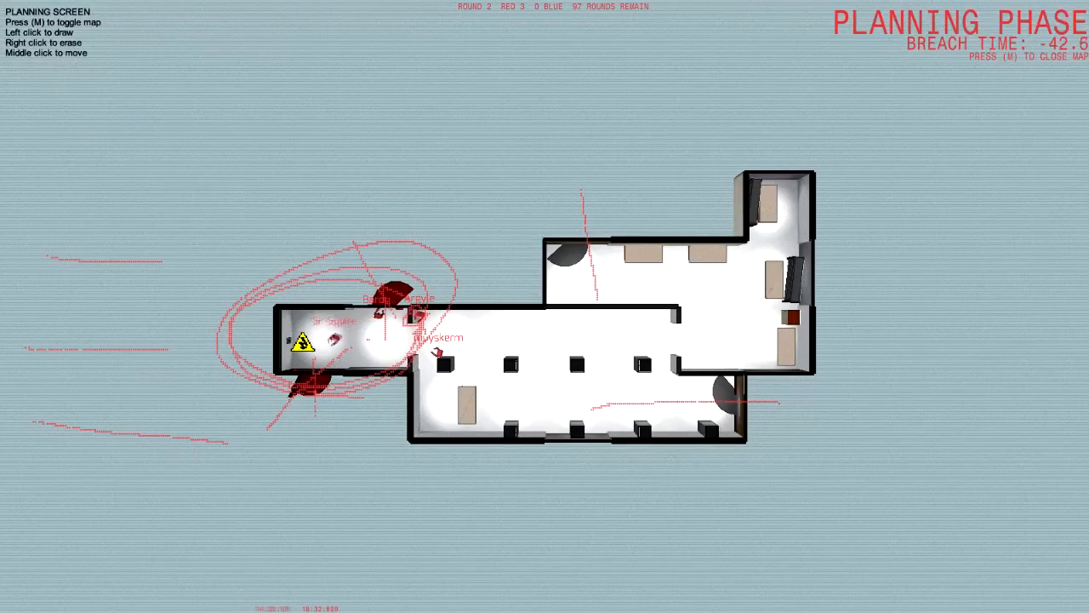
key("m")
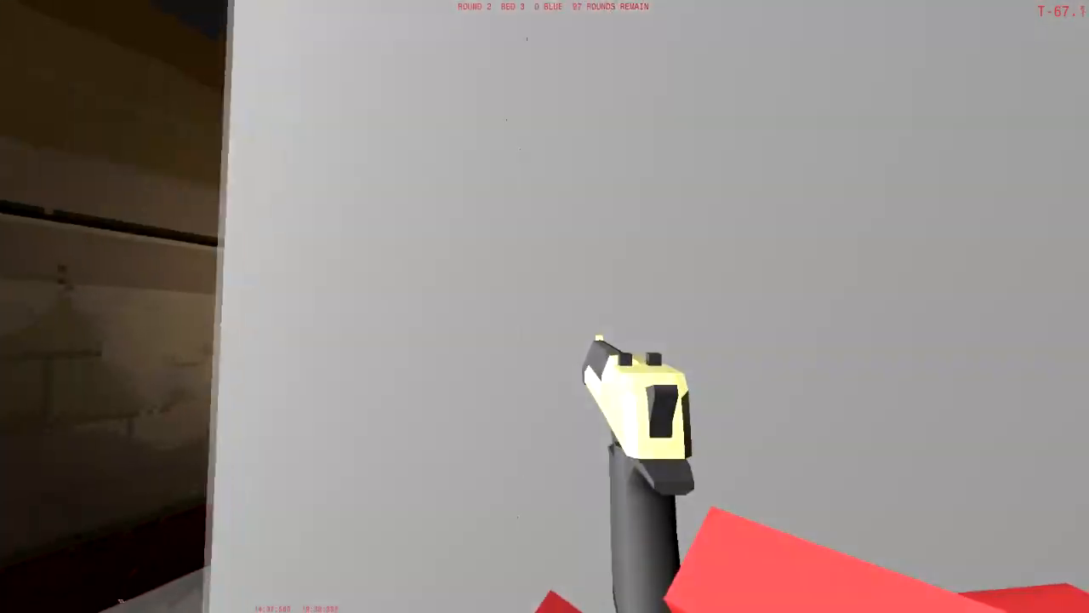
mouse_move(545, 307)
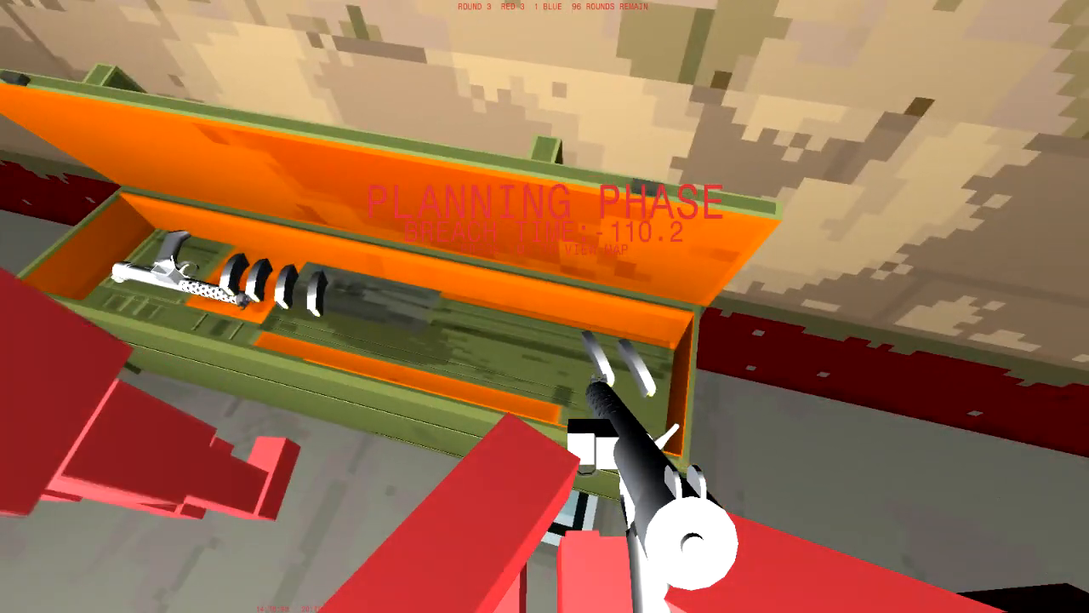
mouse_move(544, 307)
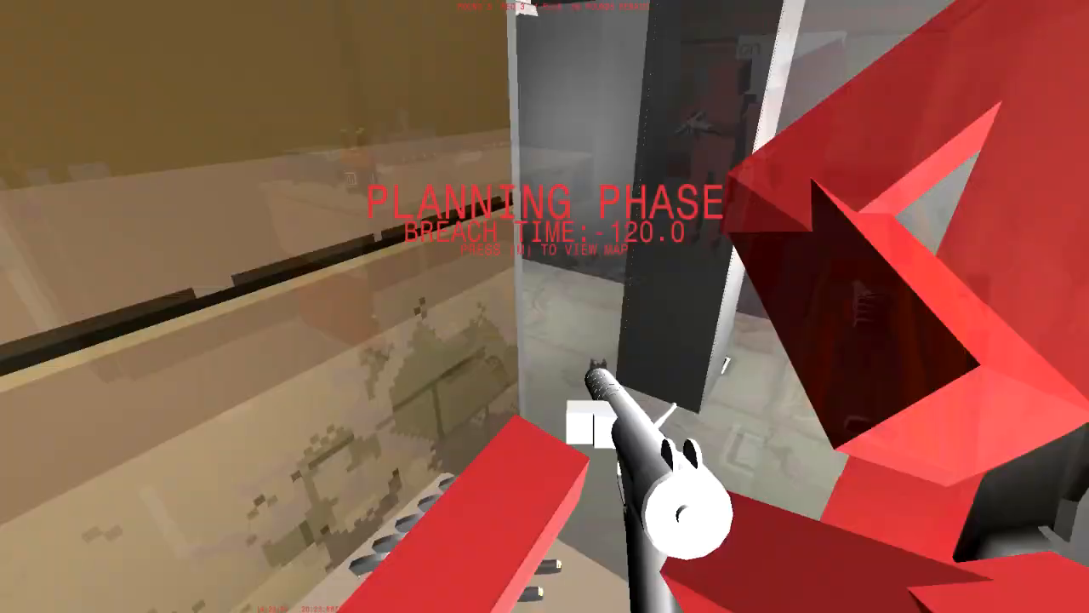
Step: Draw a marking near the doors on the round 3 map, then face the equipment rack
key("m")
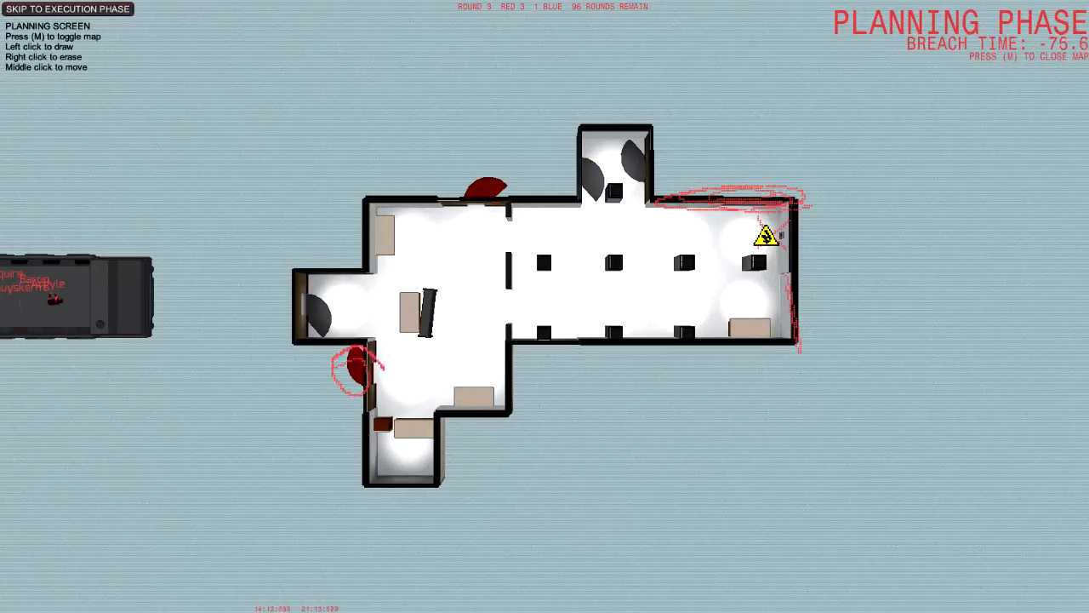
left_click(340, 374)
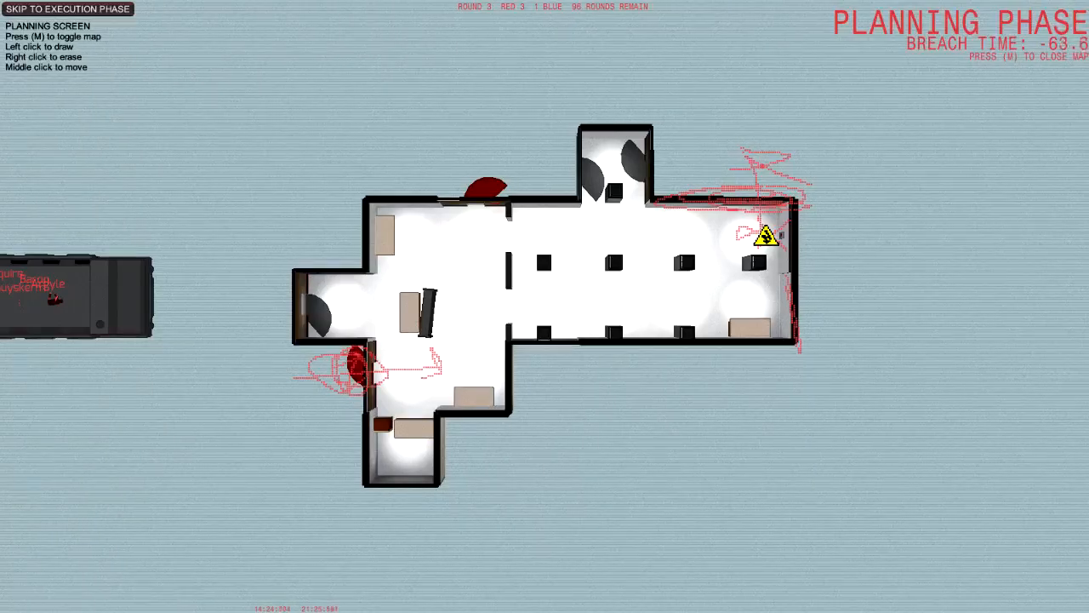
key("m")
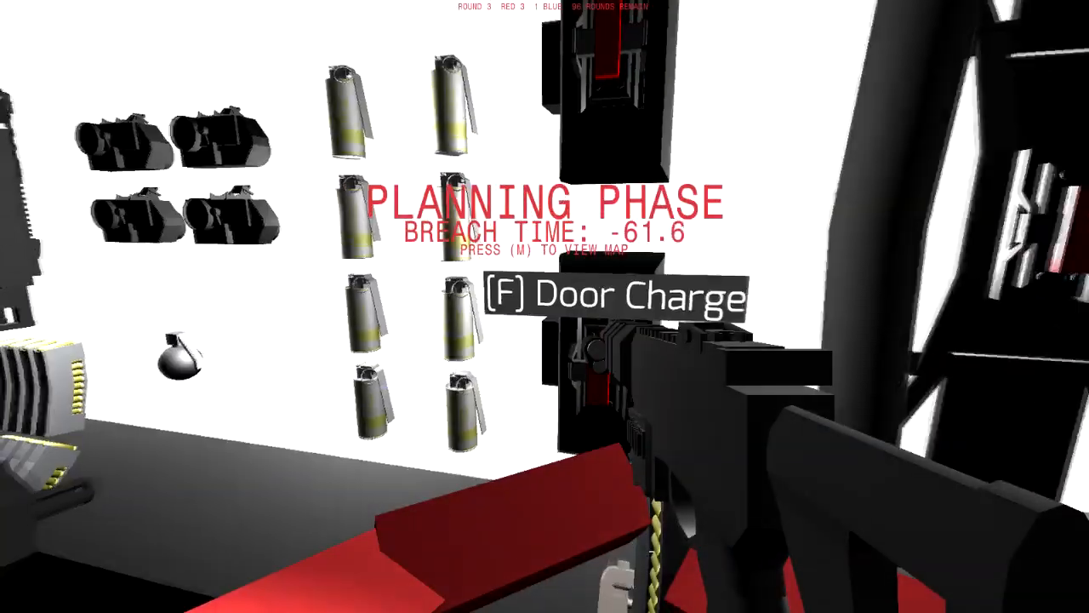